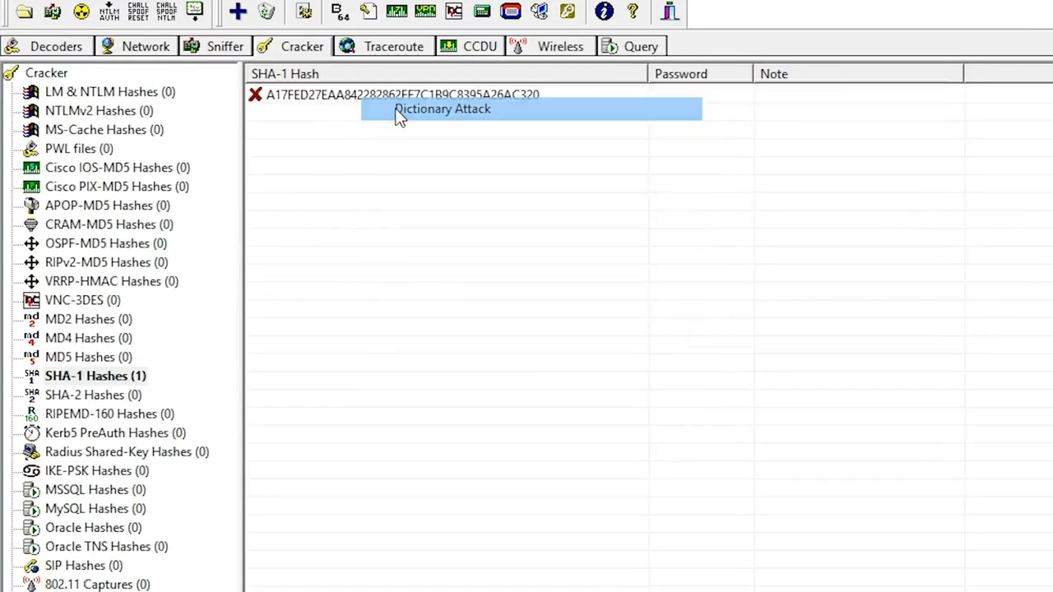
Open a dictionary attack on the loaded SHA-1 hash
click(444, 109)
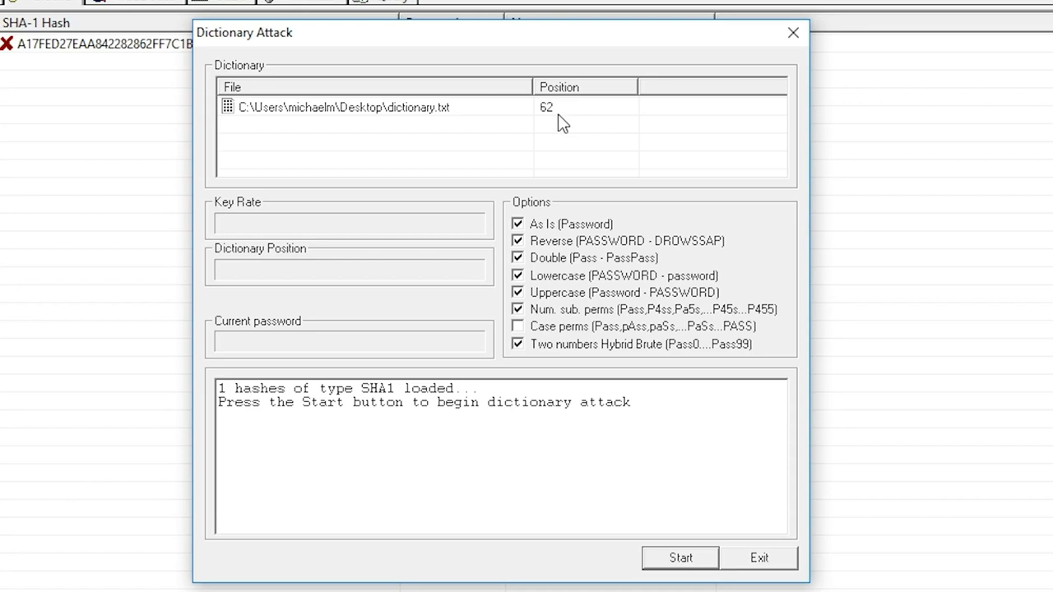
mouse_move(575, 124)
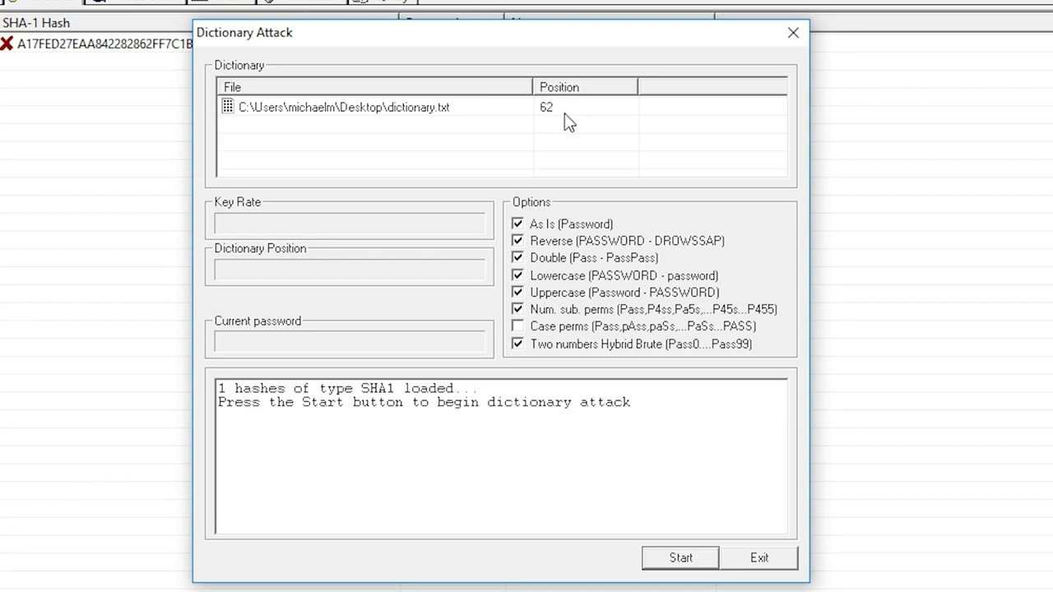
mouse_move(548, 122)
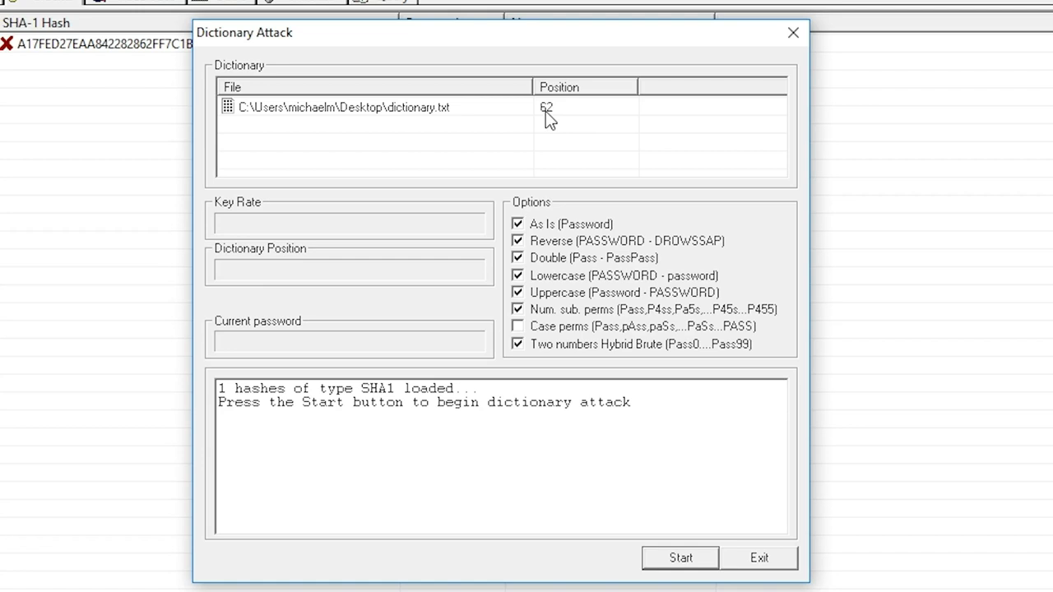
right_click(547, 107)
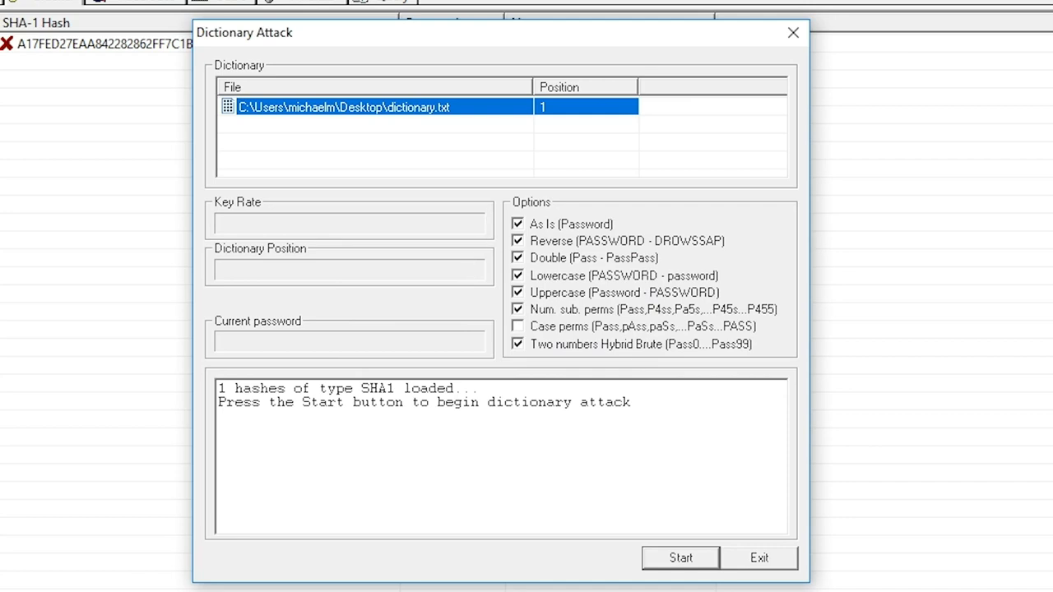
click(680, 557)
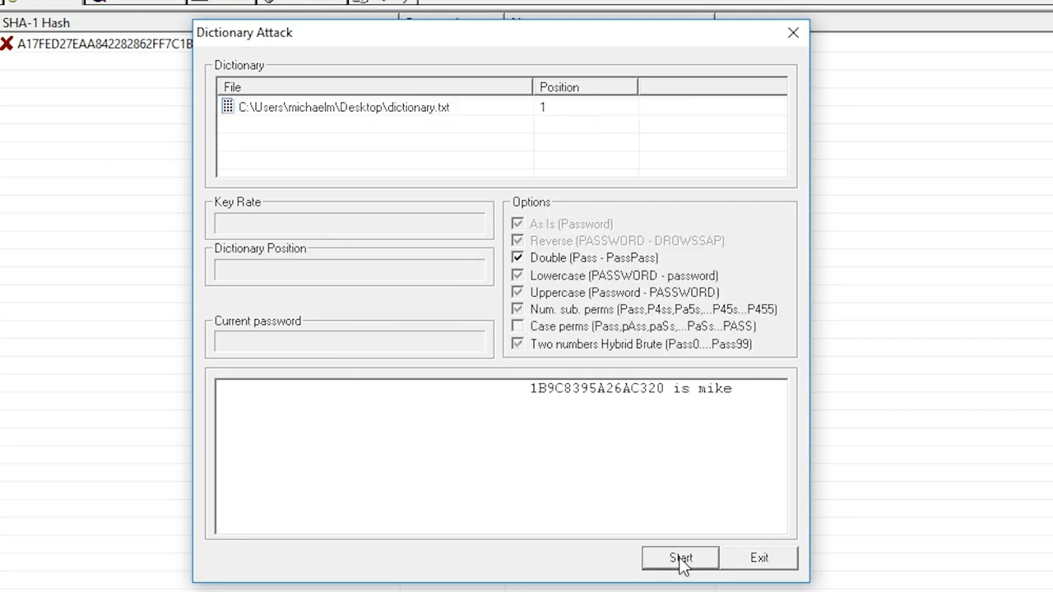
click(680, 558)
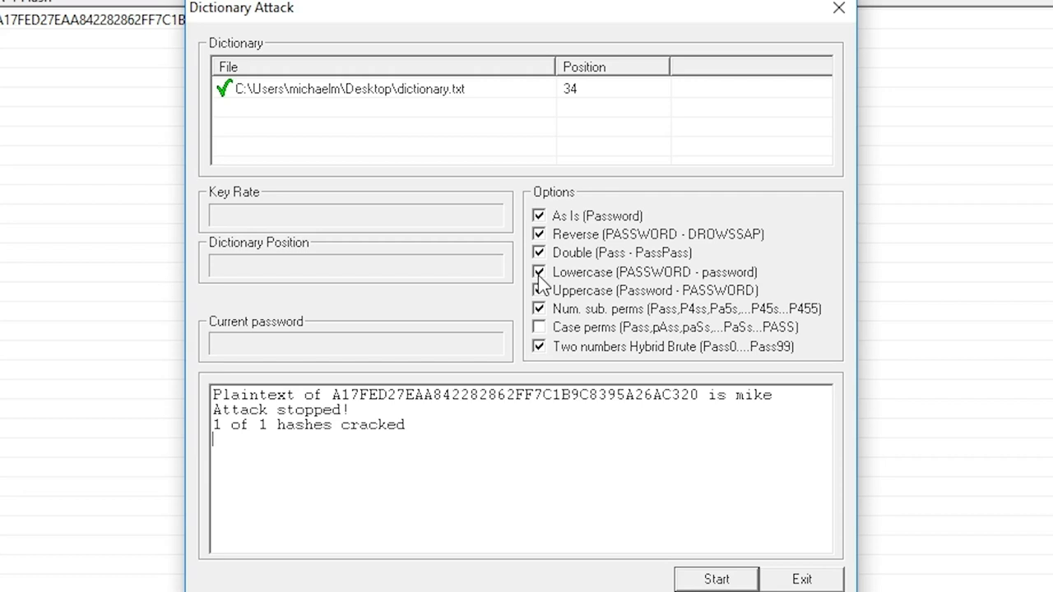
Toggle the Uppercase variation checkbox in the dictionary attack options
click(540, 290)
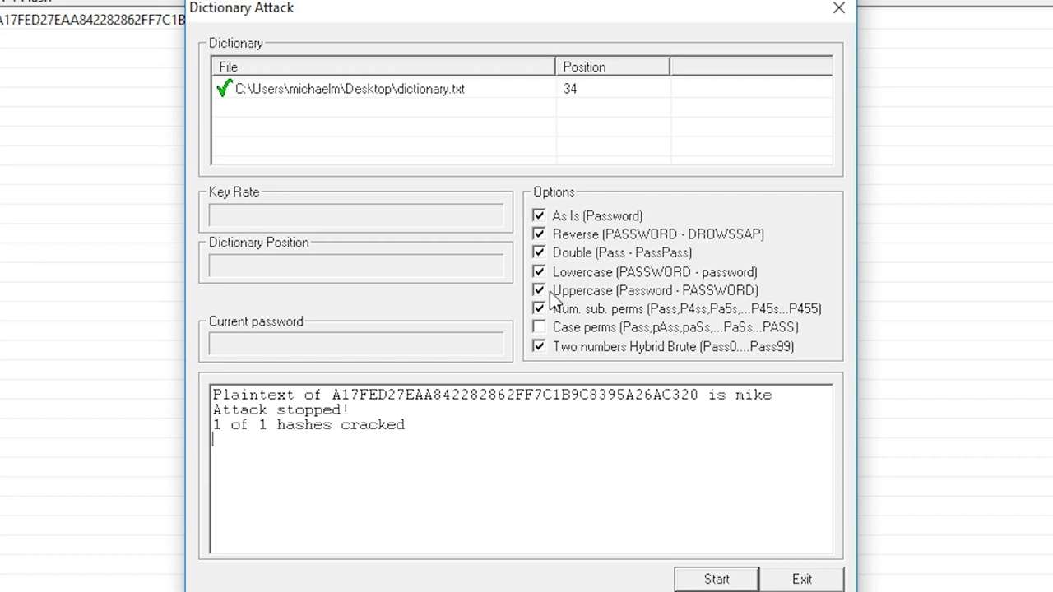
mouse_move(669, 306)
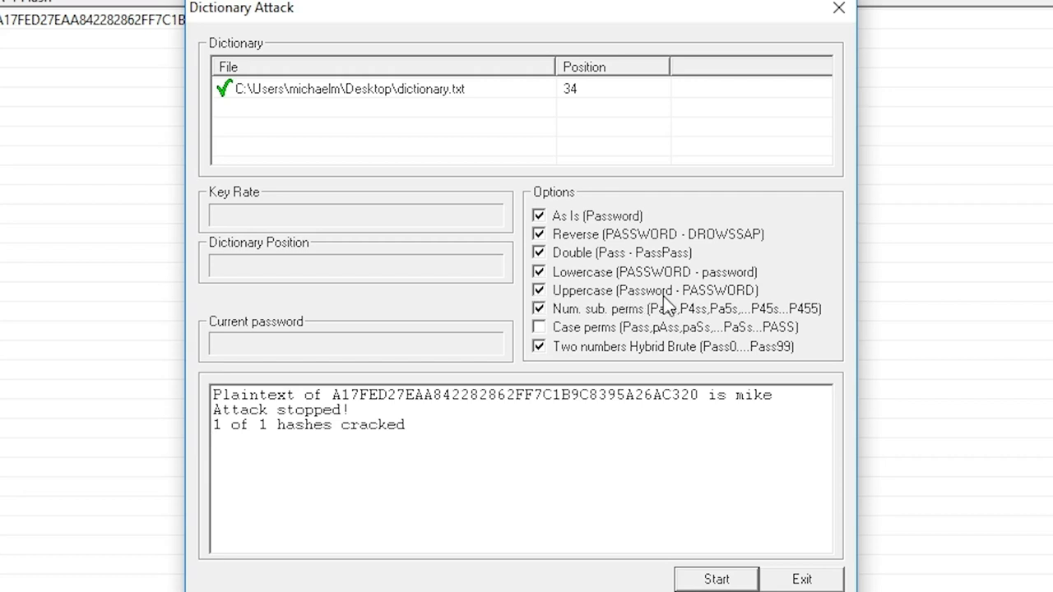
mouse_move(597, 284)
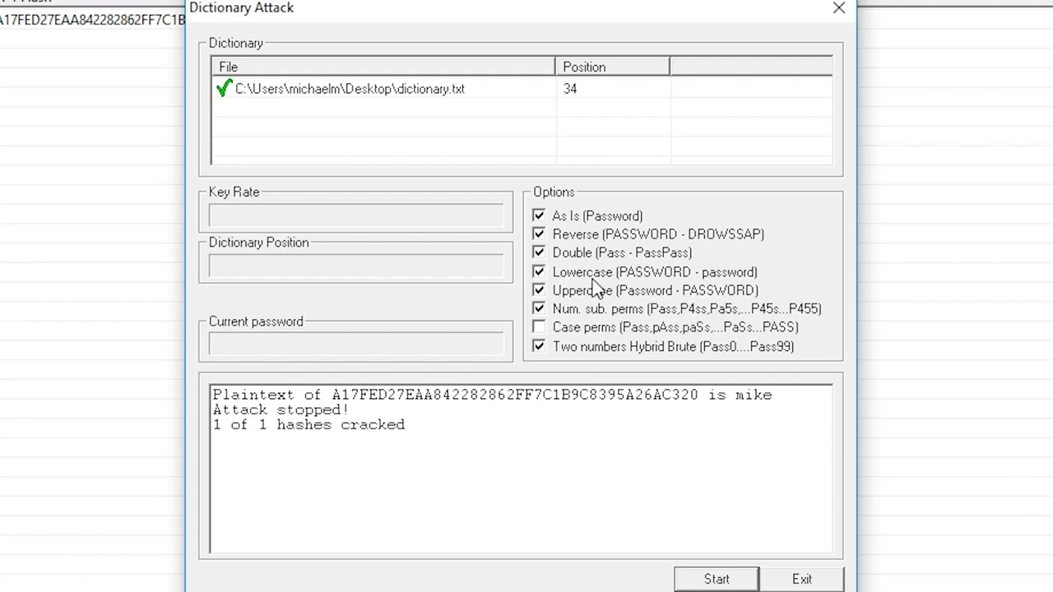
mouse_move(646, 284)
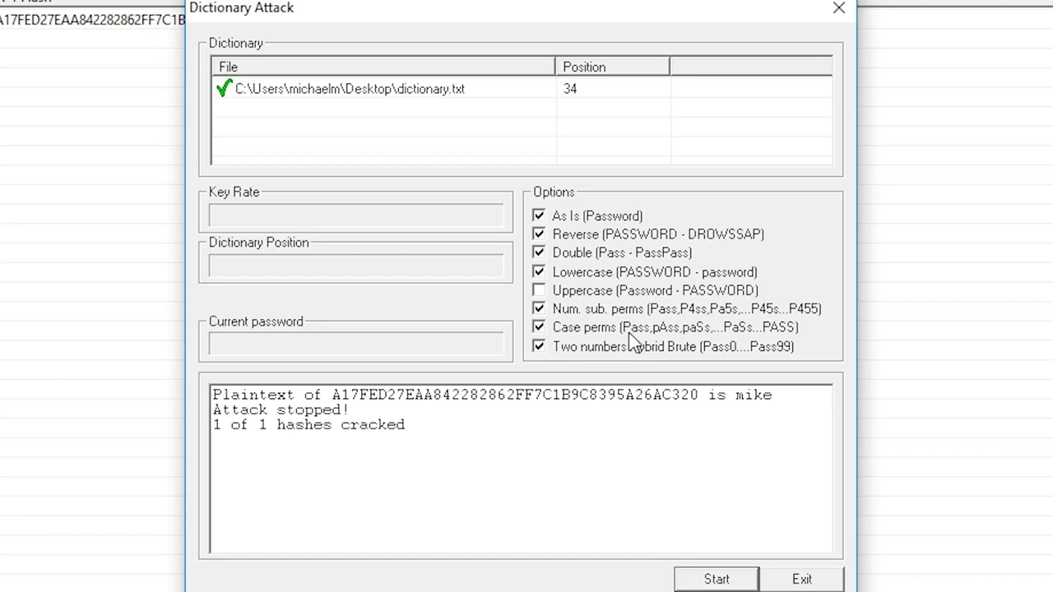
mouse_move(668, 354)
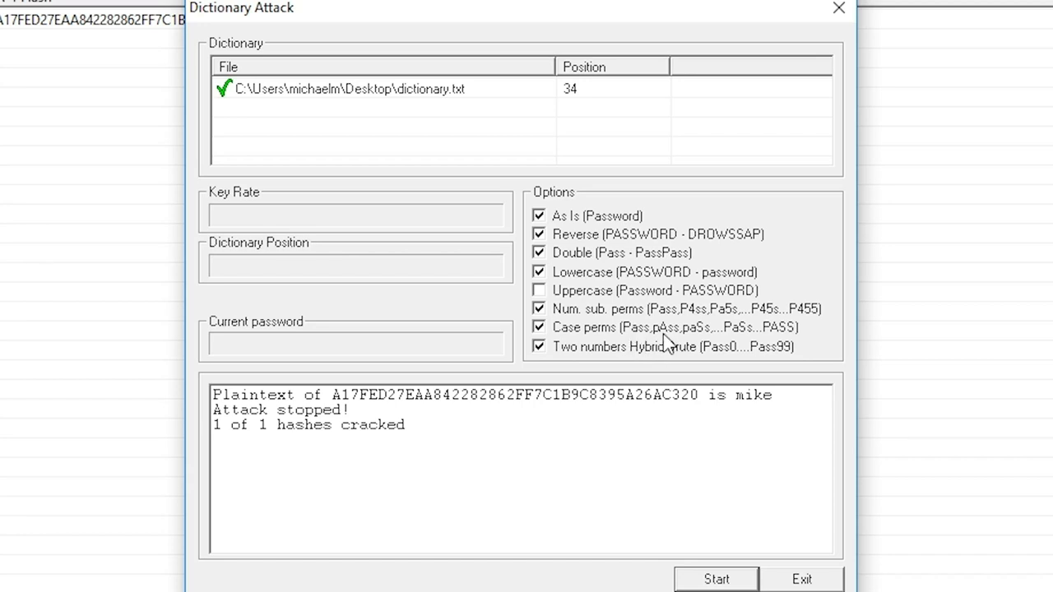
mouse_move(557, 357)
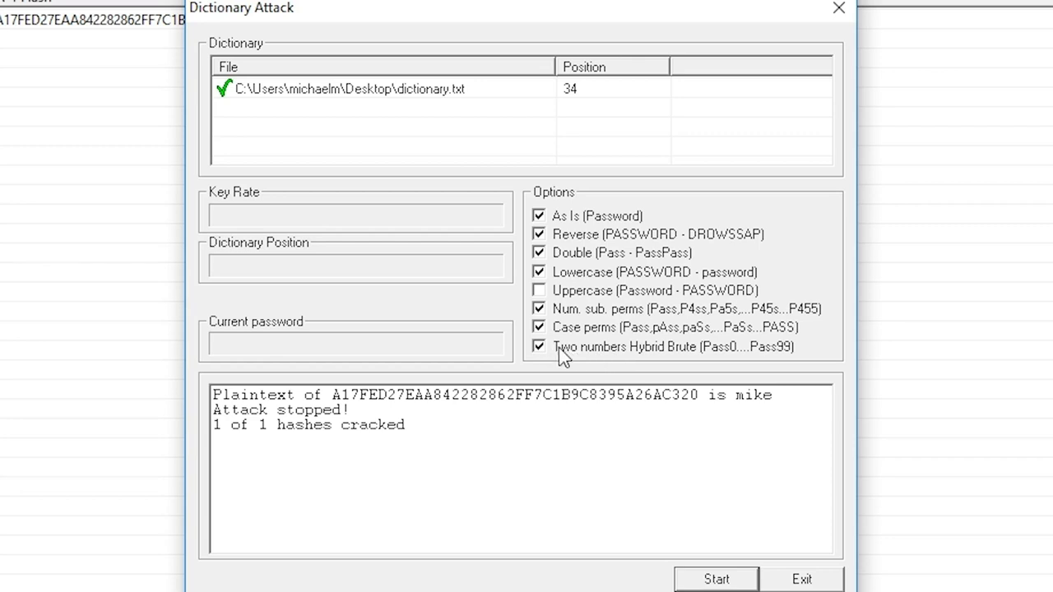
mouse_move(650, 378)
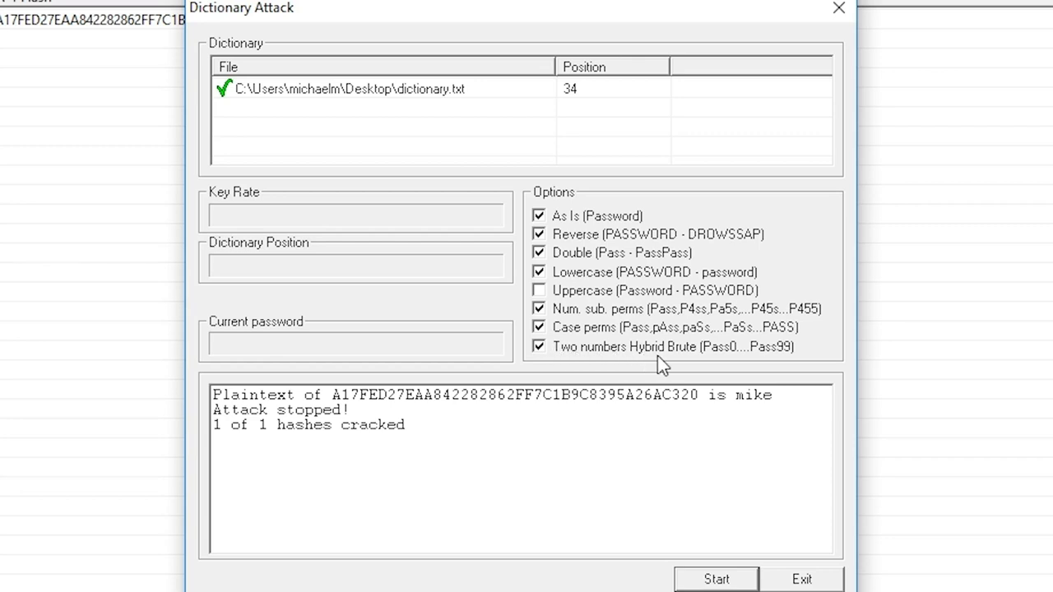
mouse_move(629, 362)
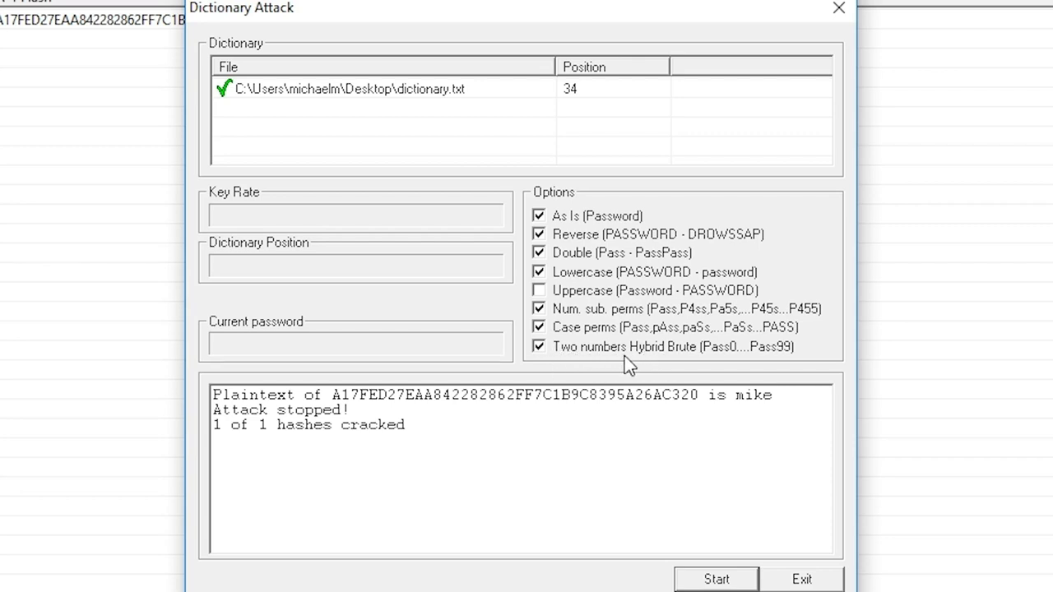
mouse_move(733, 368)
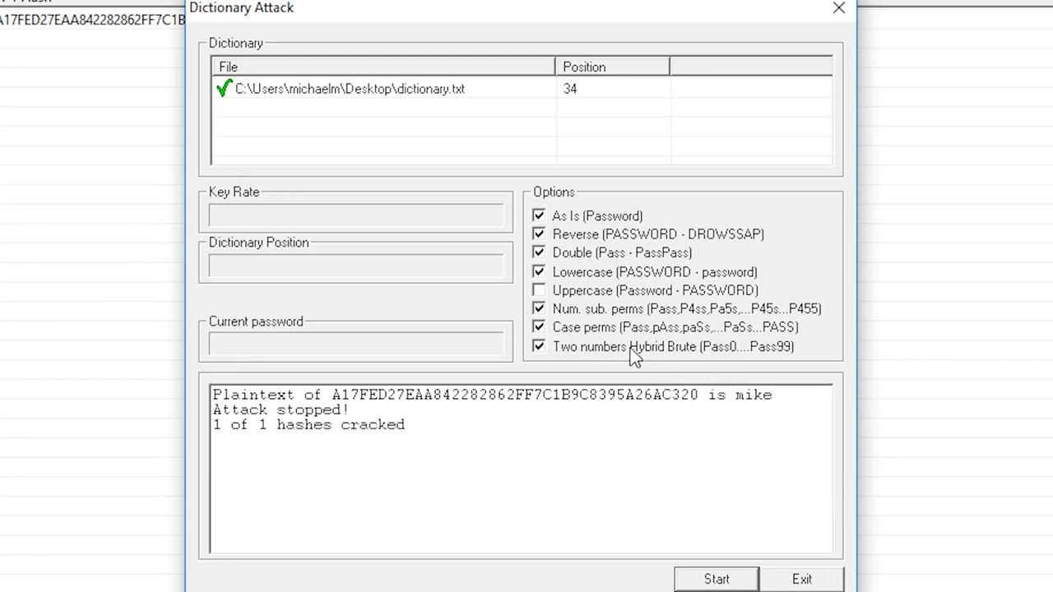
mouse_move(614, 367)
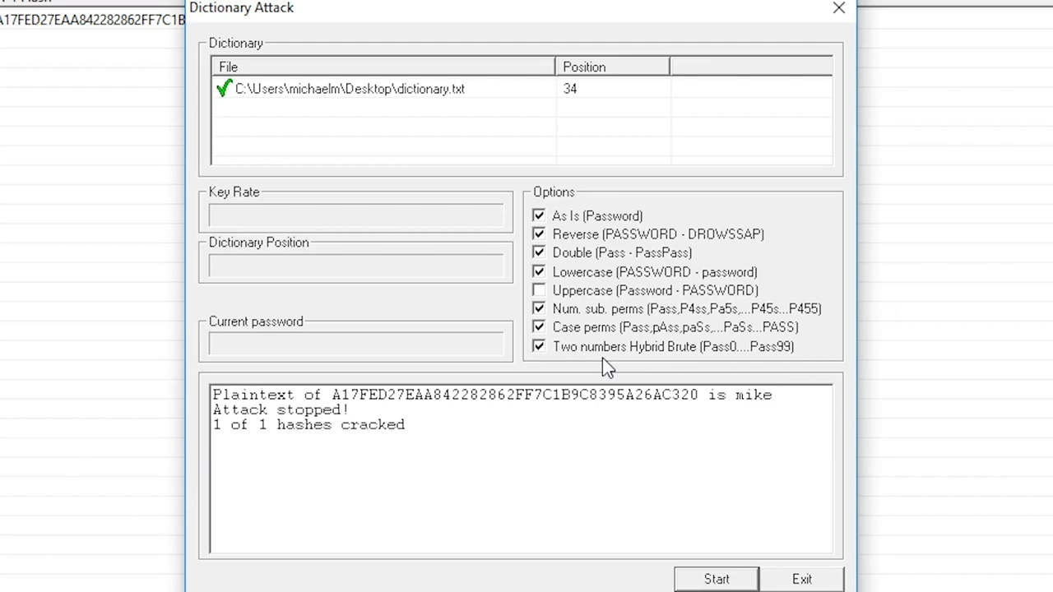